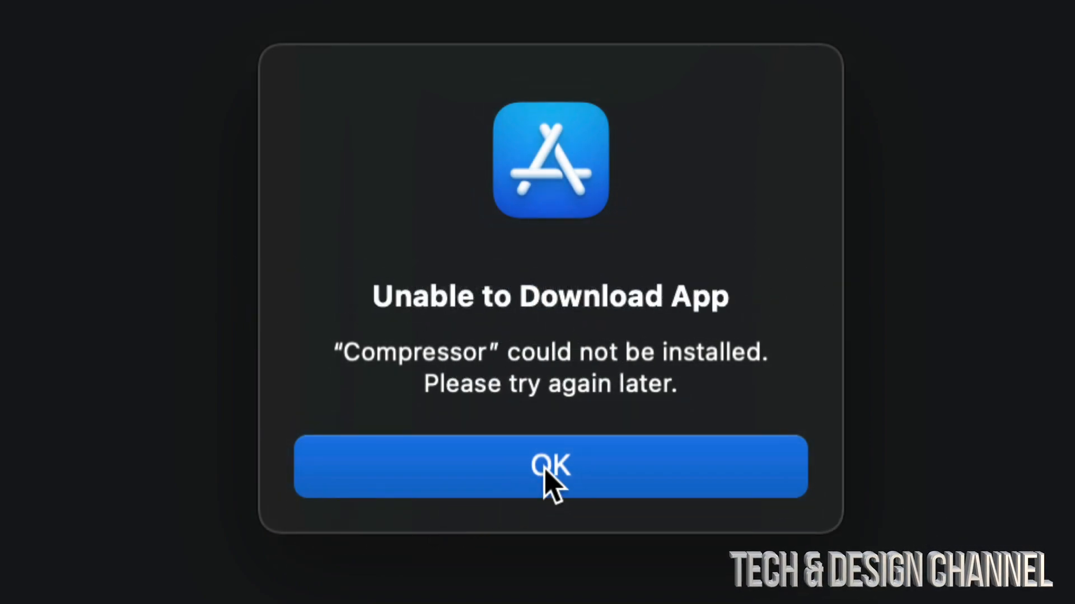
Step: Dismiss the Compressor download error alert and retry the Compressor update
{"action": "left_click", "coordinate": [549, 467]}
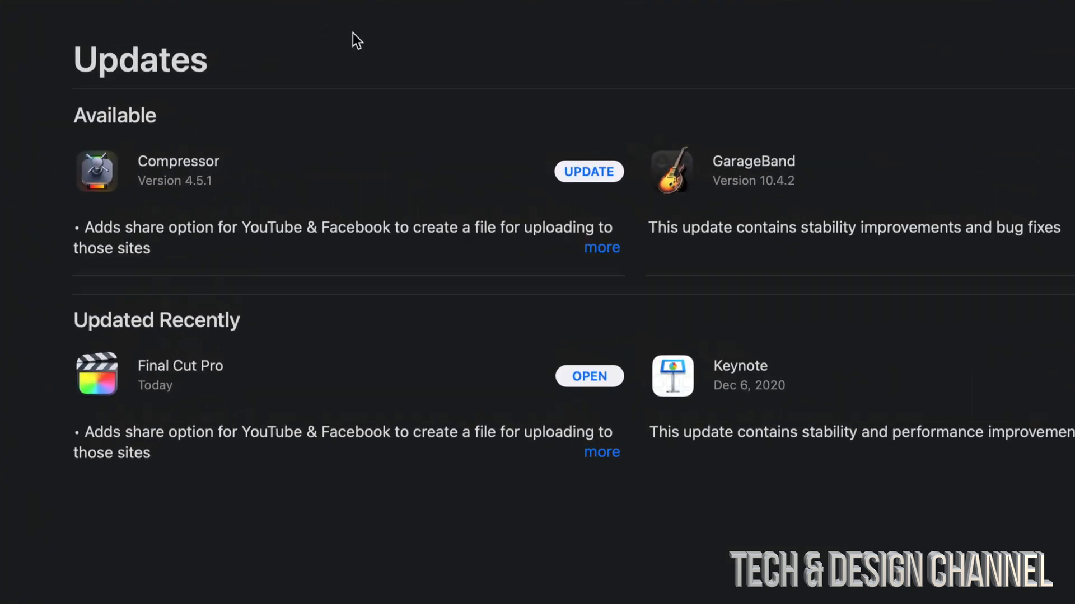
{"action": "left_click", "coordinate": [588, 171]}
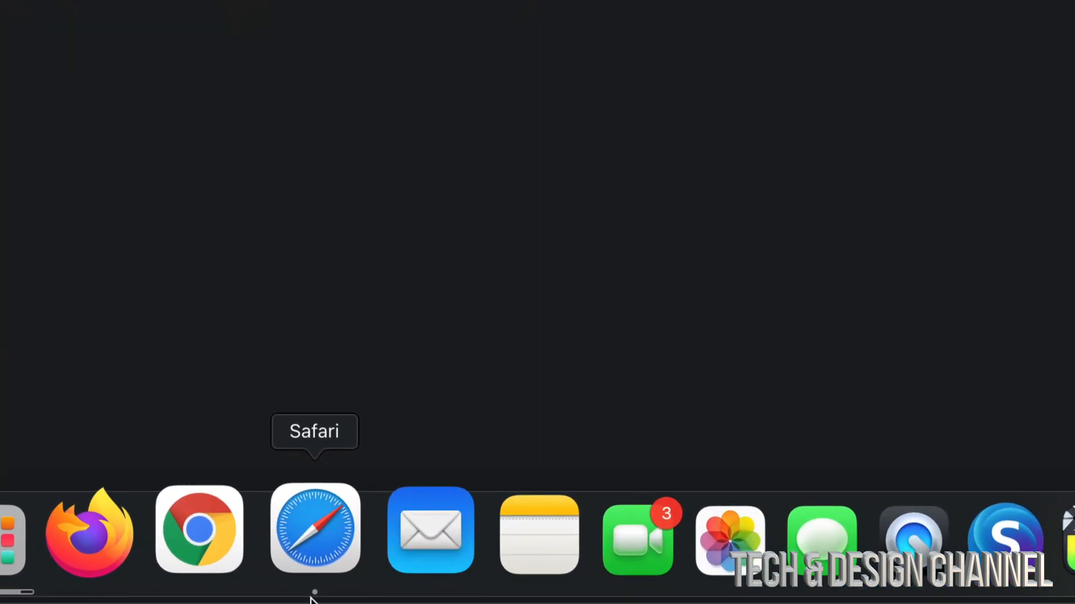
{"action": "mouse_move", "coordinate": [497, 528]}
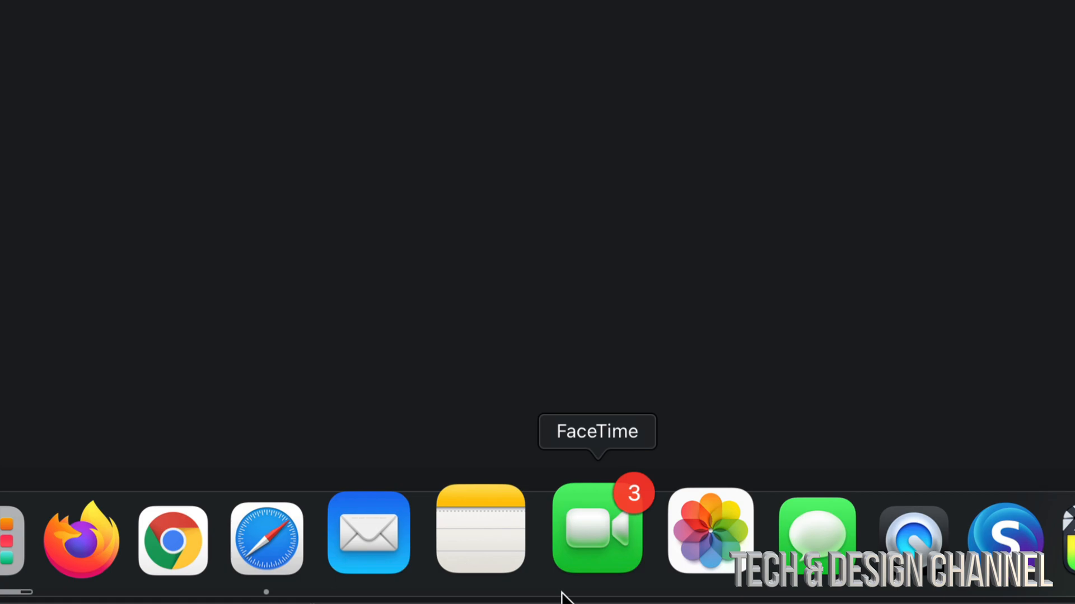
{"action": "mouse_move", "coordinate": [303, 528]}
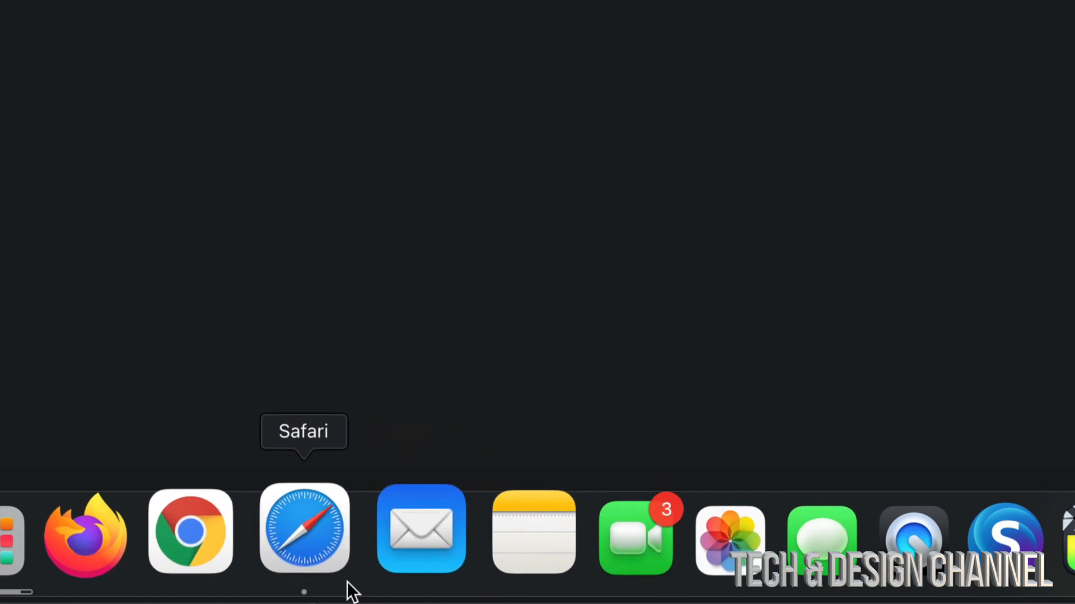